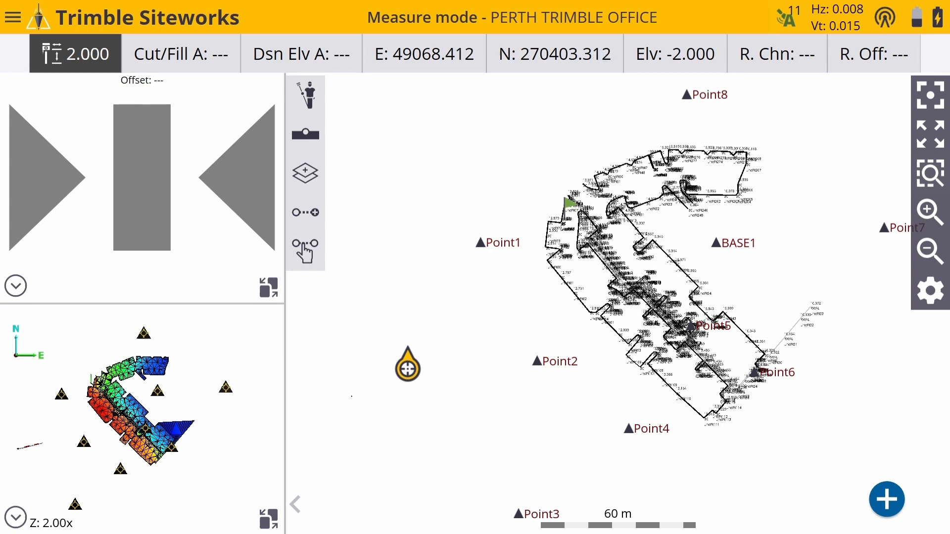
pyautogui.moveTo(879, 334)
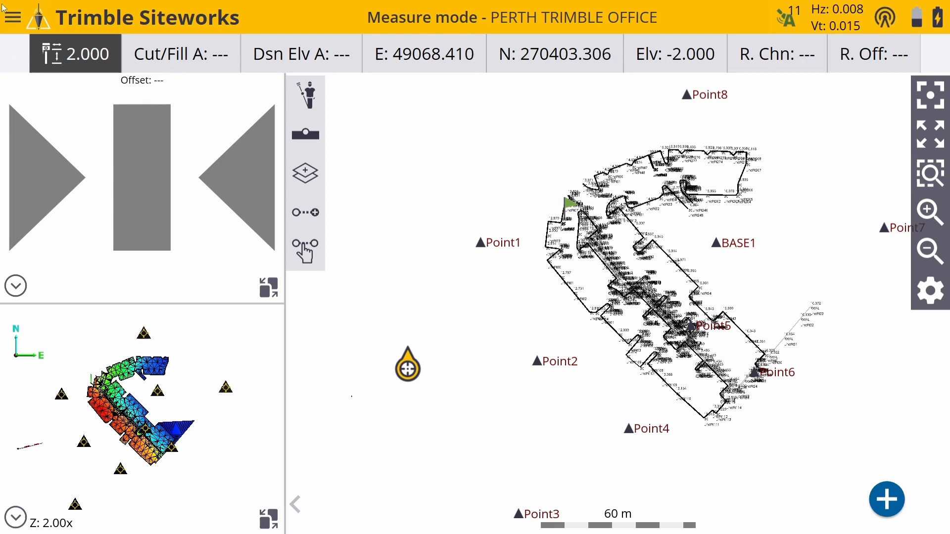
# - Reach Export Measured Data through the main menu's Data Management options
pyautogui.click(12, 17)
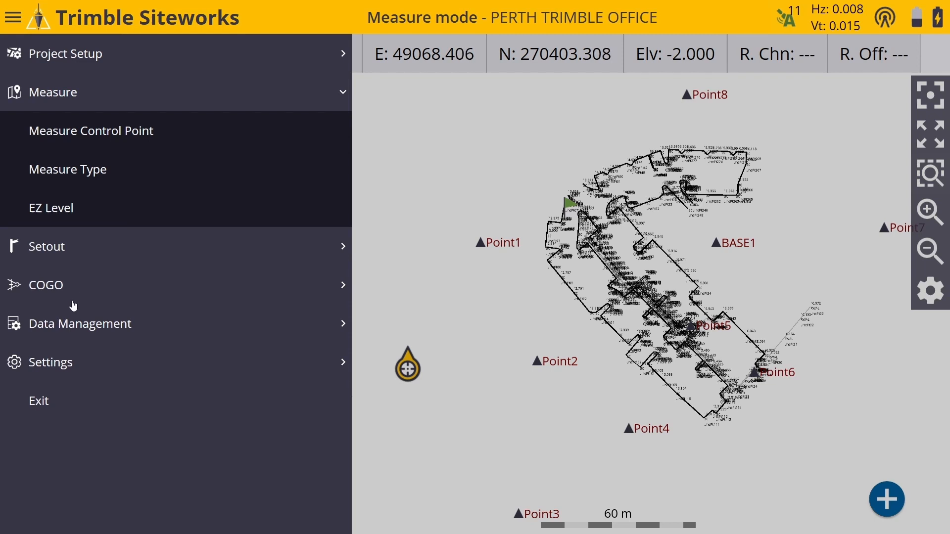
pyautogui.moveTo(58, 327)
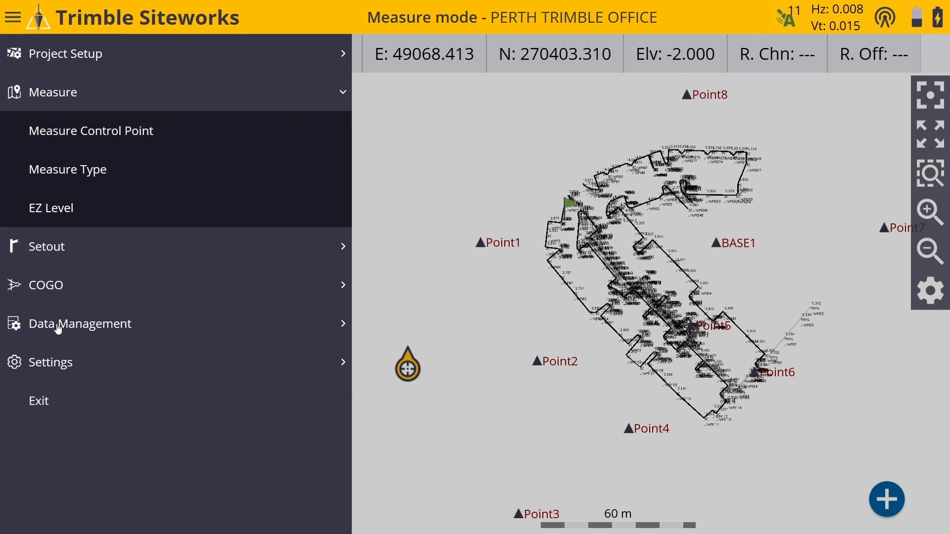
pyautogui.click(80, 322)
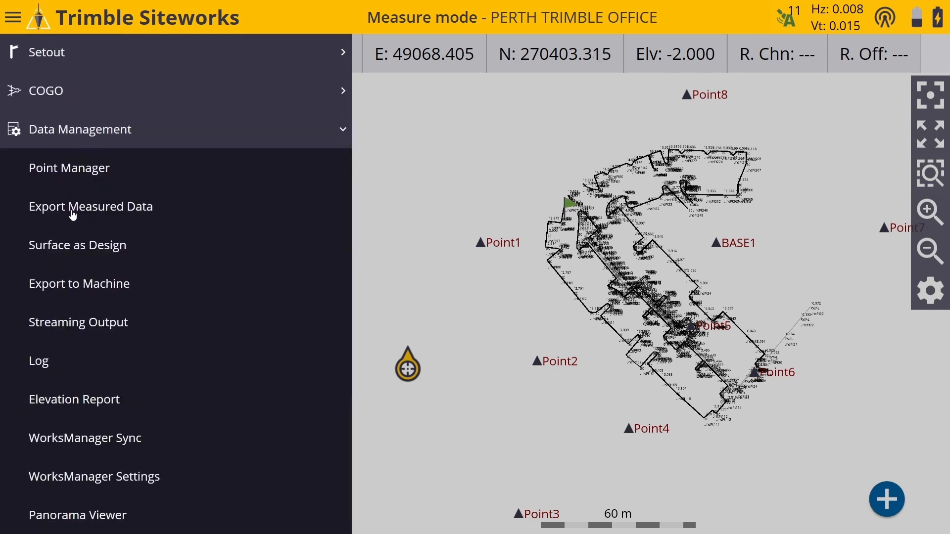
pyautogui.click(90, 206)
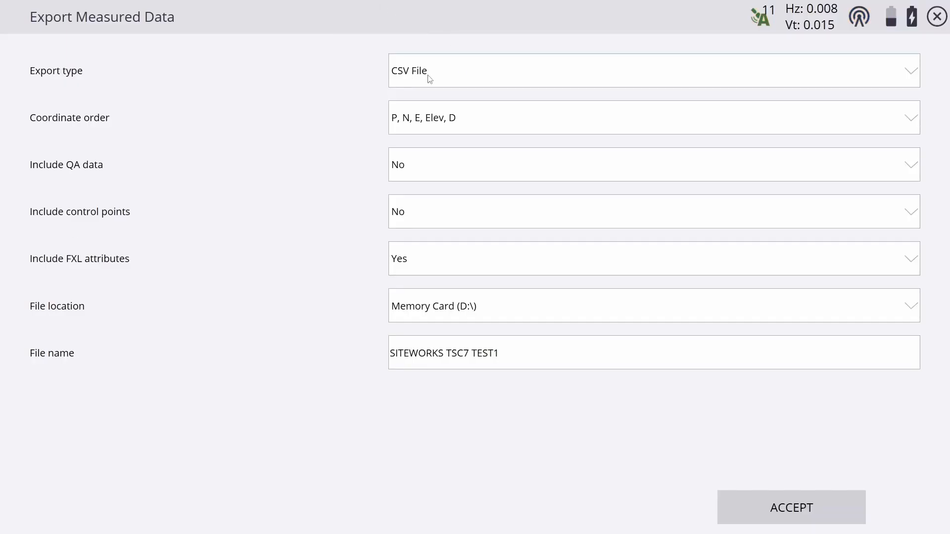
pyautogui.moveTo(502, 294)
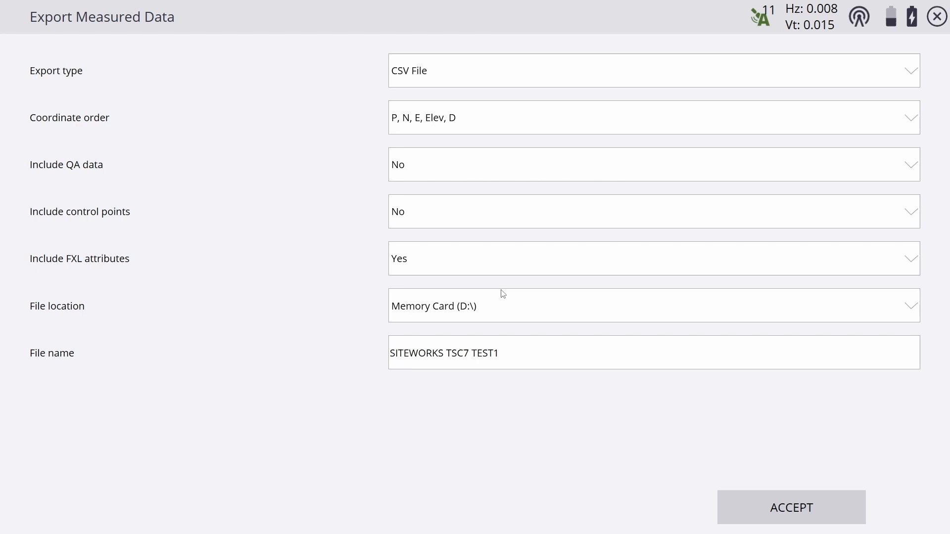
pyautogui.moveTo(512, 311)
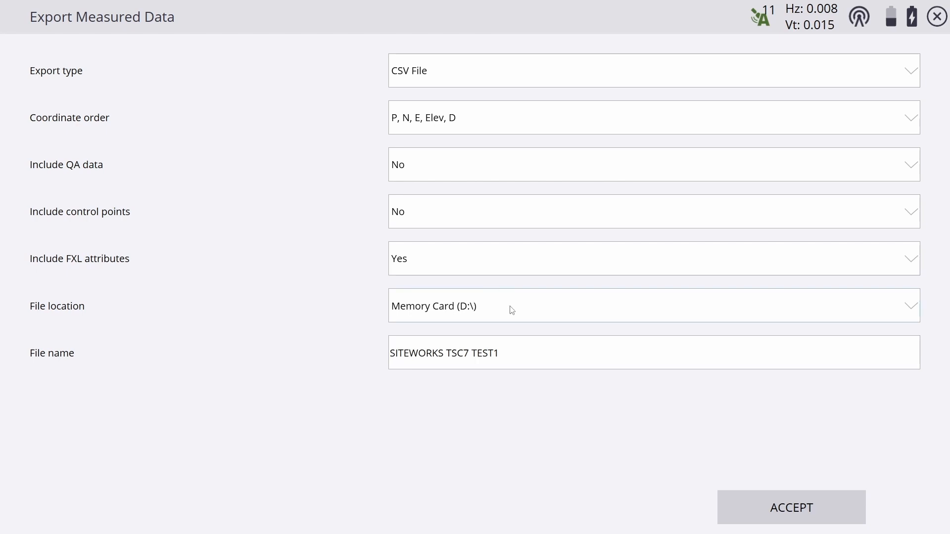
# - Rename the CSV export file to 'SITEWORKS Export Test' and run the export to Memory Card (D:)
pyautogui.click(477, 352)
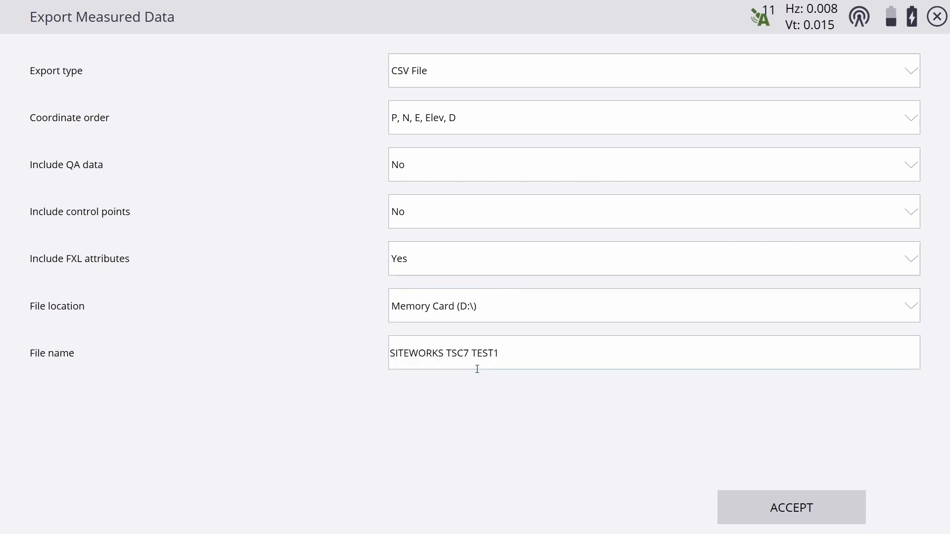
pyautogui.doubleClick(481, 352)
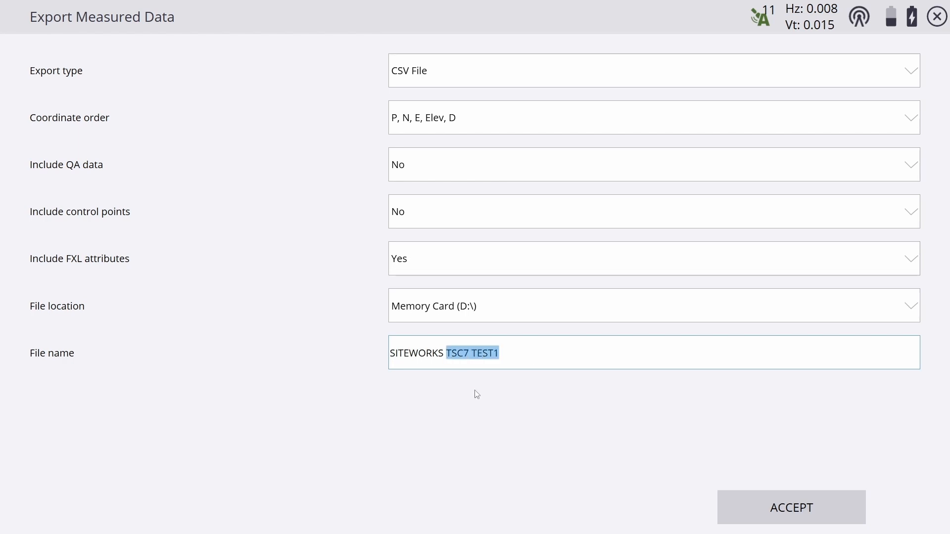
pyautogui.write('Export Test')
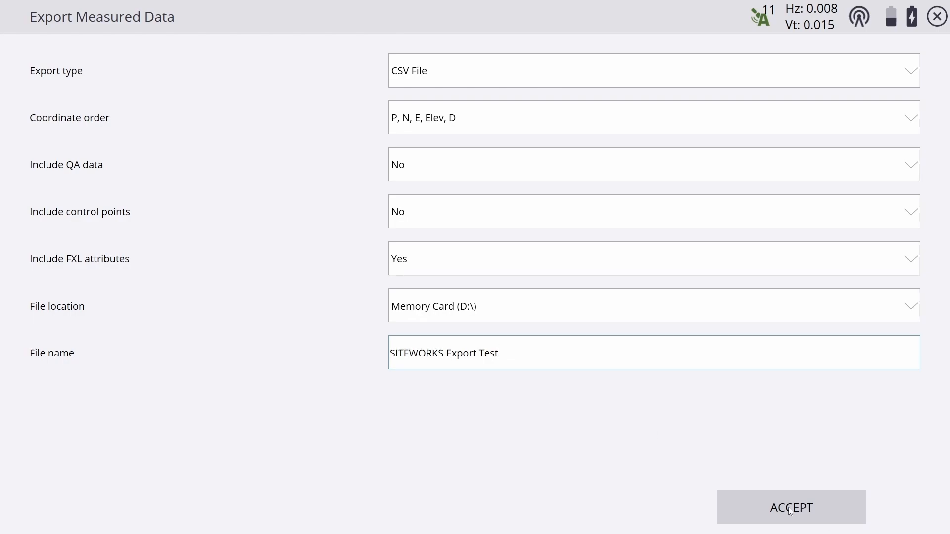
pyautogui.click(790, 508)
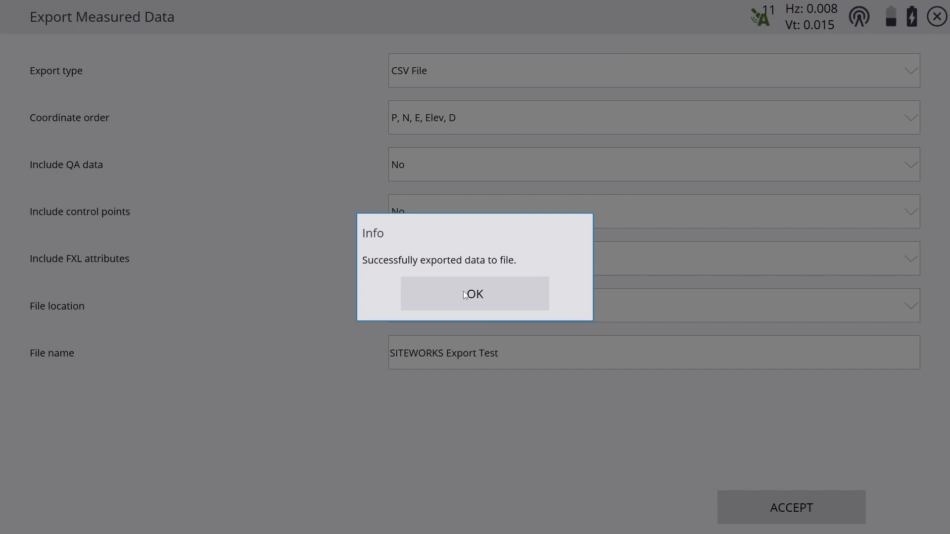
# - Dismiss the success message and view SITEWORKS Export Test.csv from the ADATA drive in Excel
pyautogui.click(474, 294)
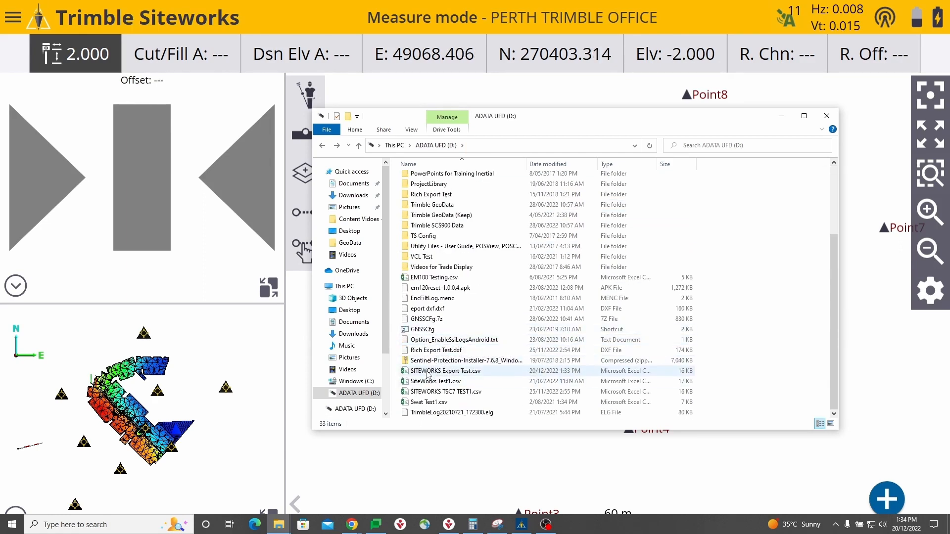
pyautogui.moveTo(445, 370)
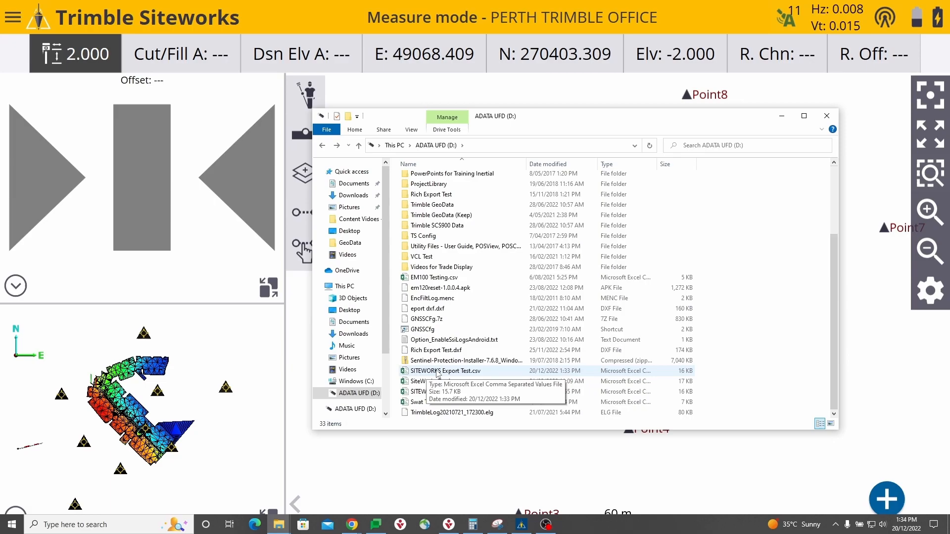
pyautogui.doubleClick(446, 370)
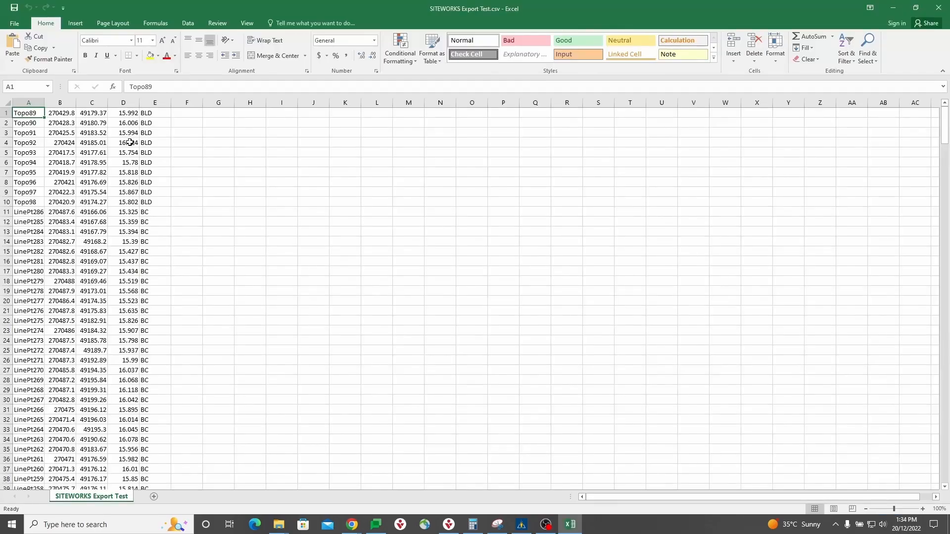
pyautogui.scroll(-3)
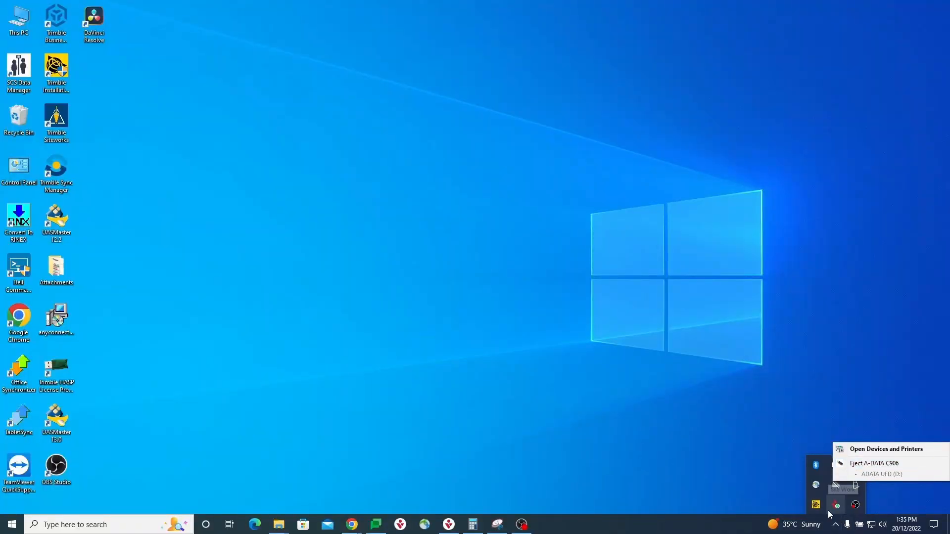
pyautogui.moveTo(874, 463)
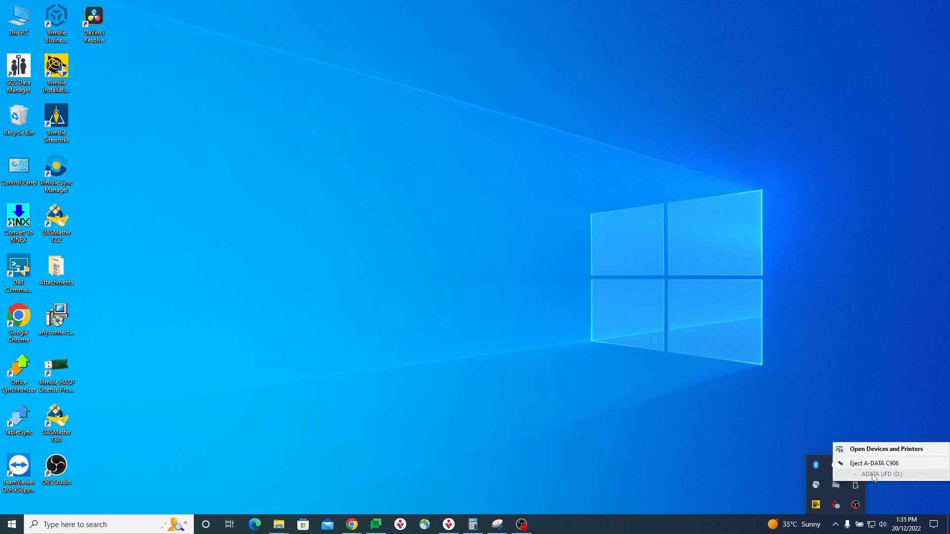
# - Eject the ADATA UFD (D:) drive via Safely Remove Hardware
pyautogui.click(873, 463)
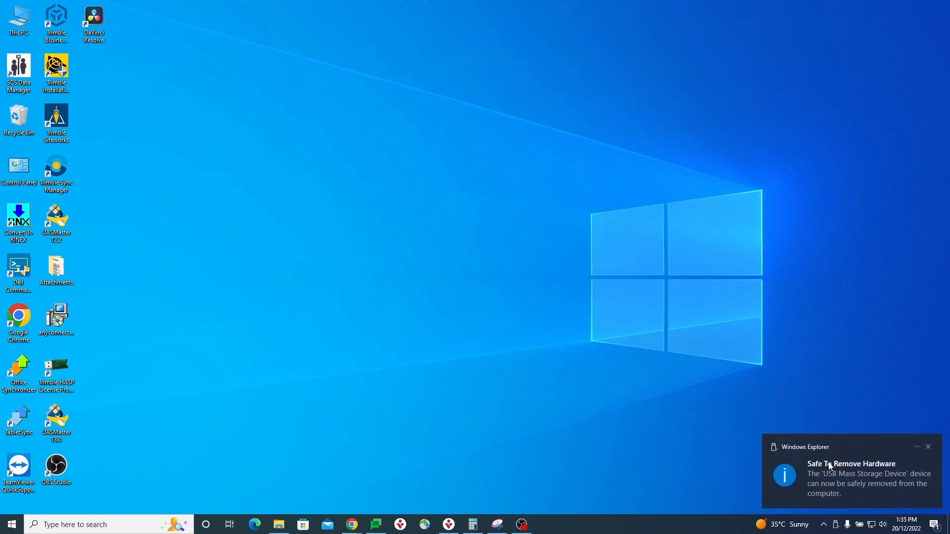